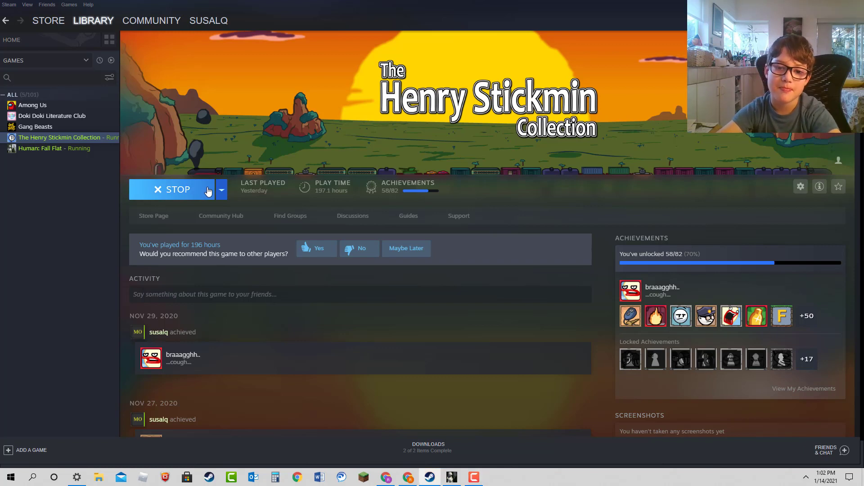
Step: Stop Henry Stickmin and Human: Fall Flat, then relaunch The Henry Stickmin Collection
{"action": "left_click", "coordinate": [177, 189]}
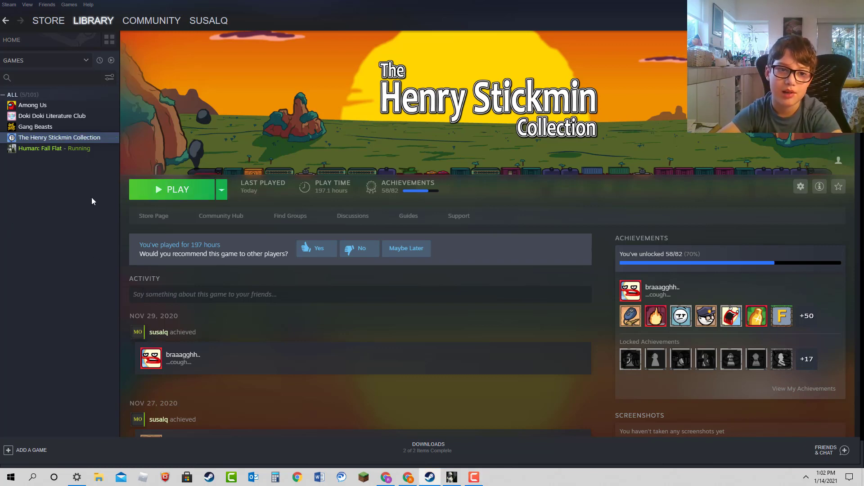
{"action": "left_click", "coordinate": [54, 148]}
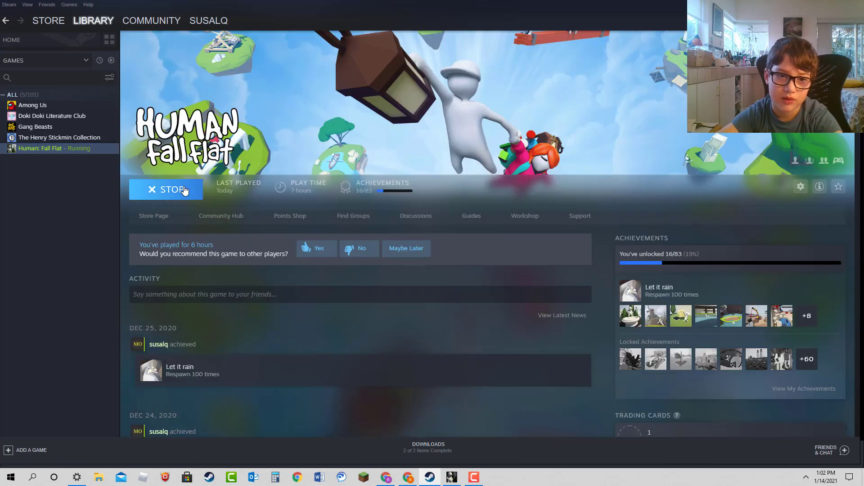
{"action": "left_click", "coordinate": [59, 137]}
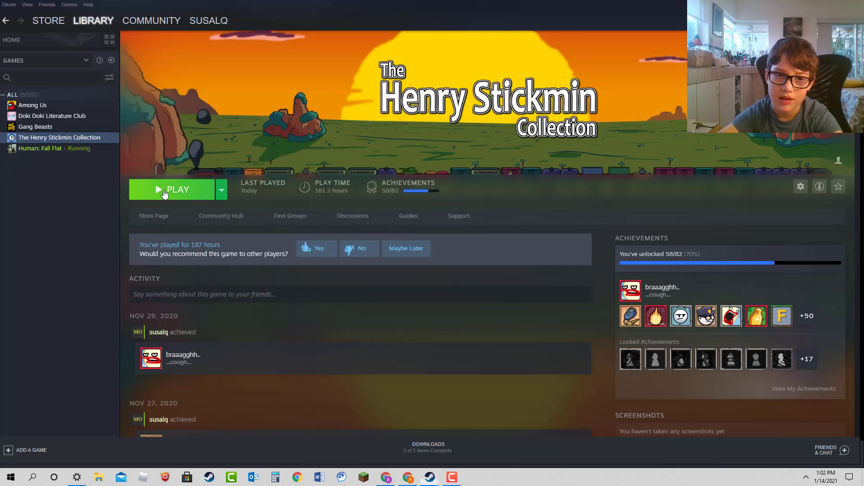
{"action": "left_click", "coordinate": [178, 189]}
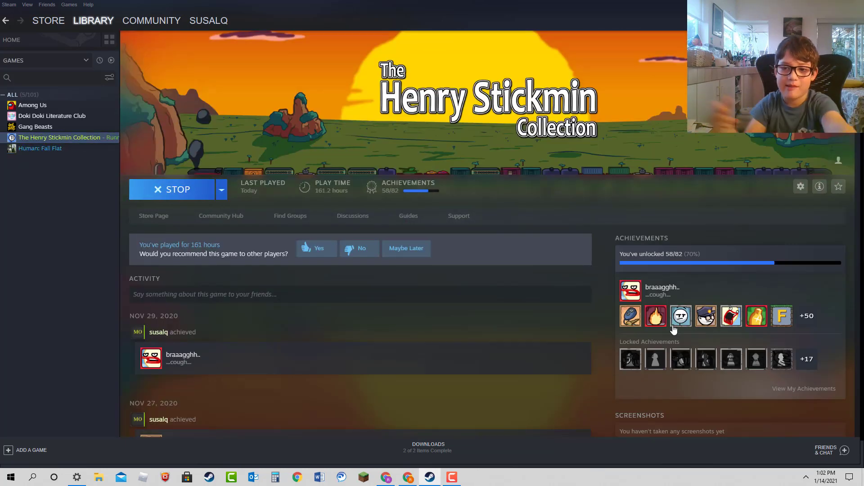
{"action": "mouse_move", "coordinate": [680, 316]}
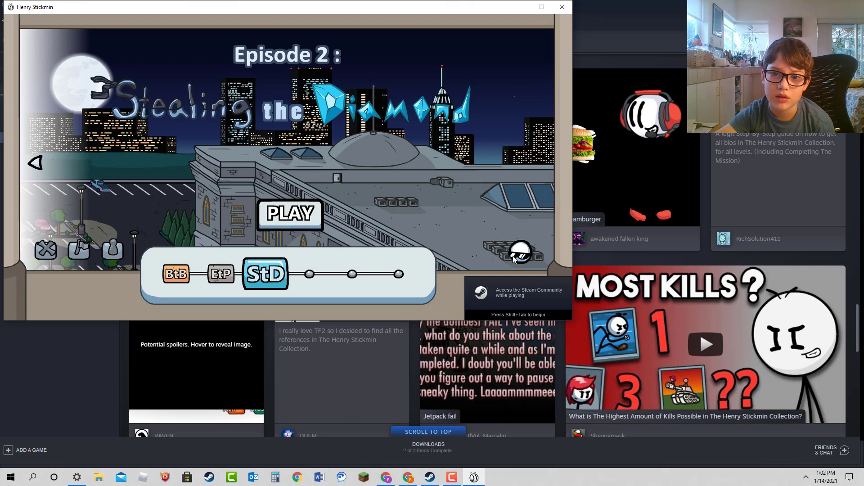
Step: Browse the episode map back to the Prologue: Breaking the Bank
{"action": "left_click", "coordinate": [518, 253]}
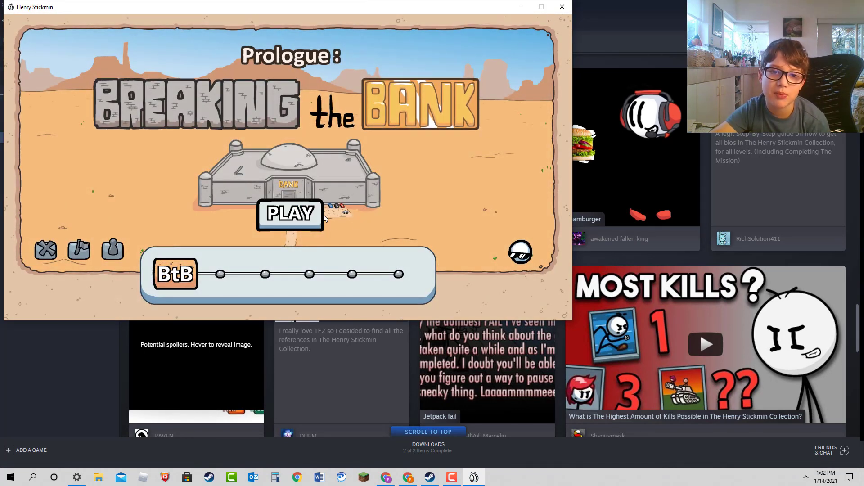
Step: Play Breaking the Bank through to its completion screen
{"action": "left_click", "coordinate": [290, 214]}
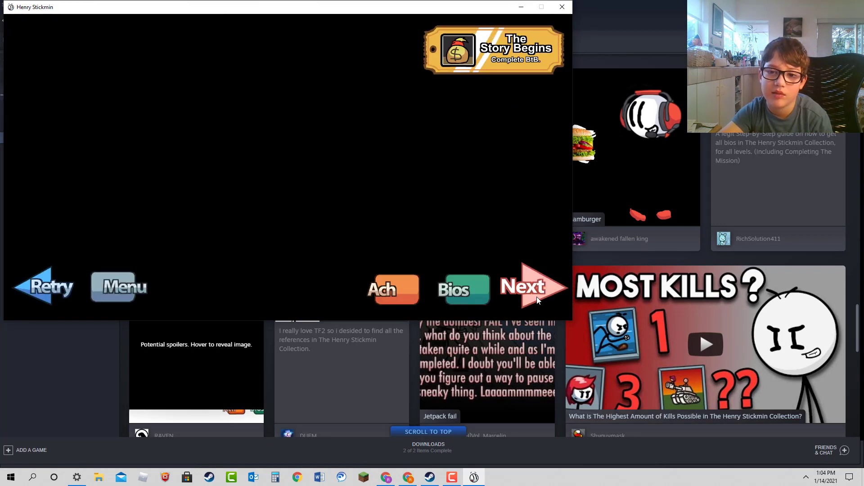
Step: Continue past the results, skip the prison cutscene, and return to the episode map
{"action": "left_click", "coordinate": [529, 287]}
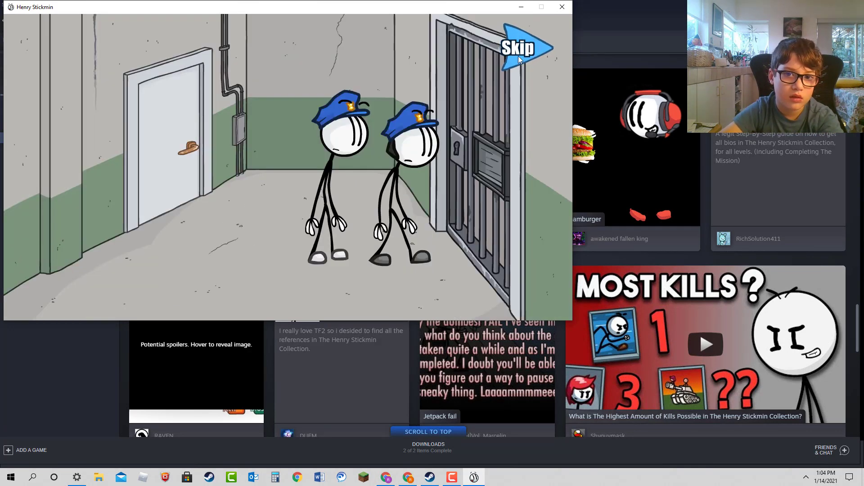
{"action": "left_click", "coordinate": [524, 47]}
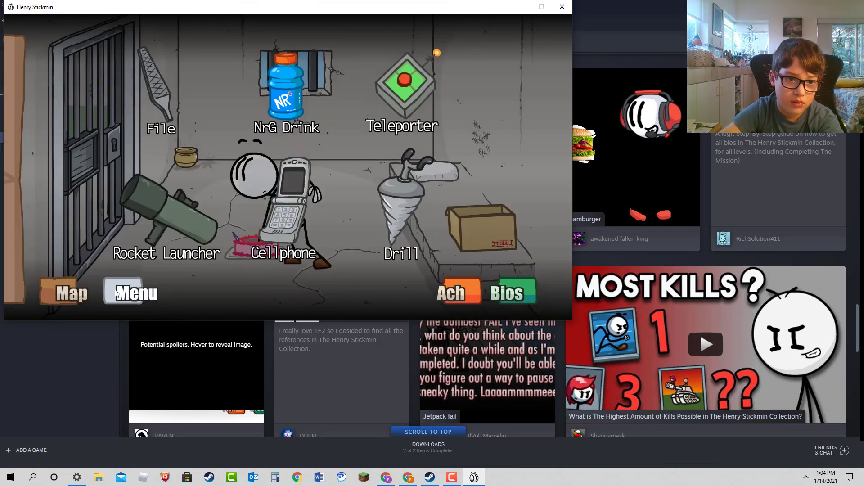
{"action": "left_click", "coordinate": [131, 293]}
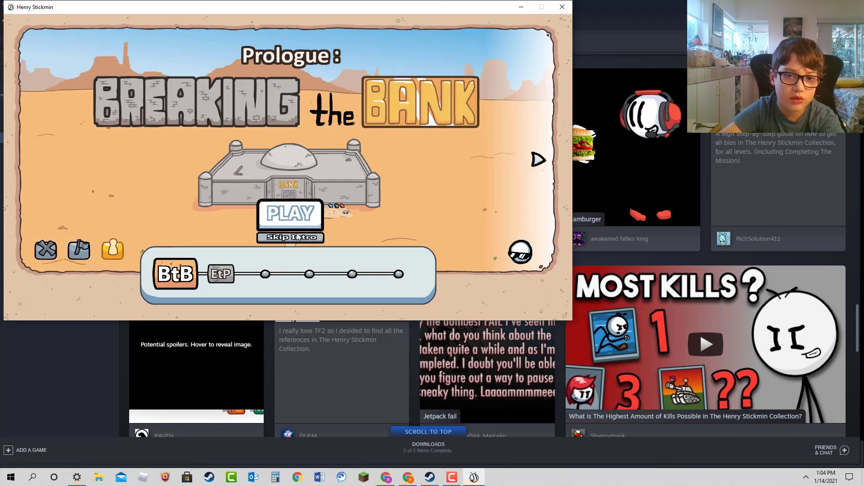
Step: Replay Breaking the Bank, retrying after each fail to reach 3 of 5 unique fails
{"action": "left_click", "coordinate": [290, 213]}
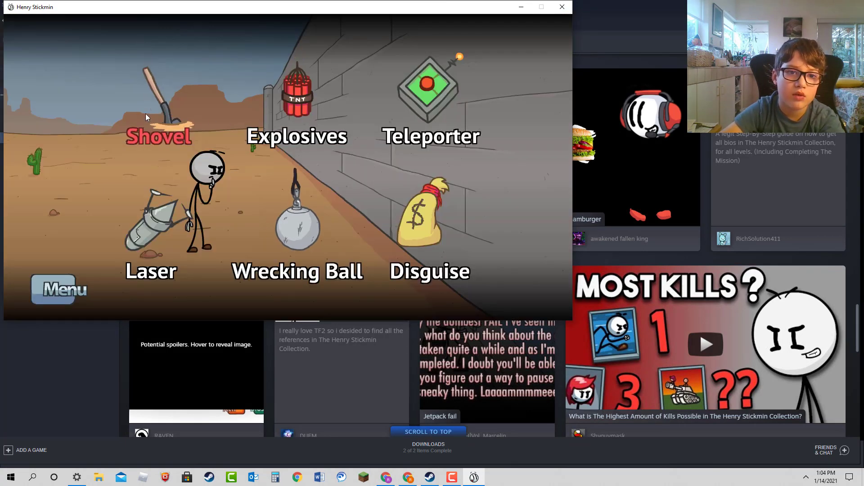
{"action": "mouse_move", "coordinate": [438, 252]}
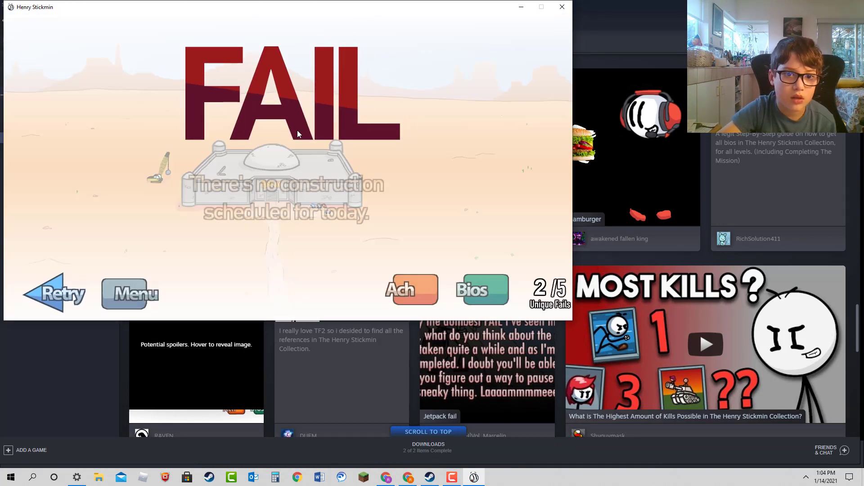
{"action": "left_click", "coordinate": [53, 292]}
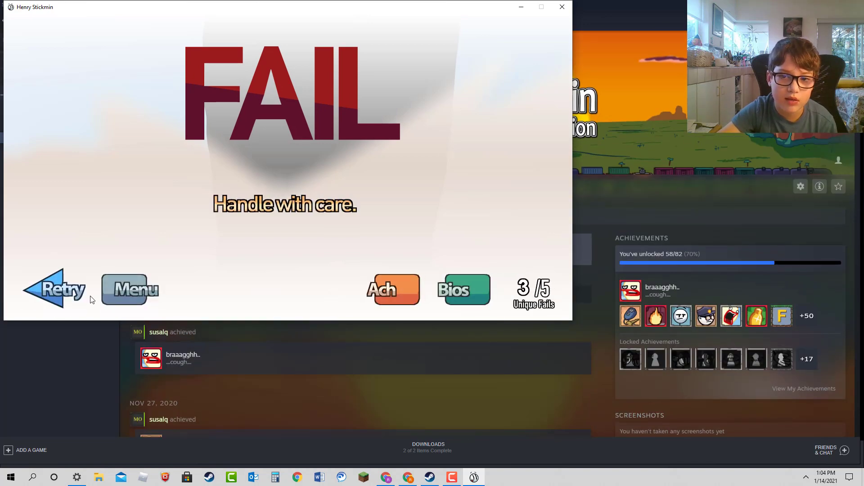
{"action": "left_click", "coordinate": [54, 290]}
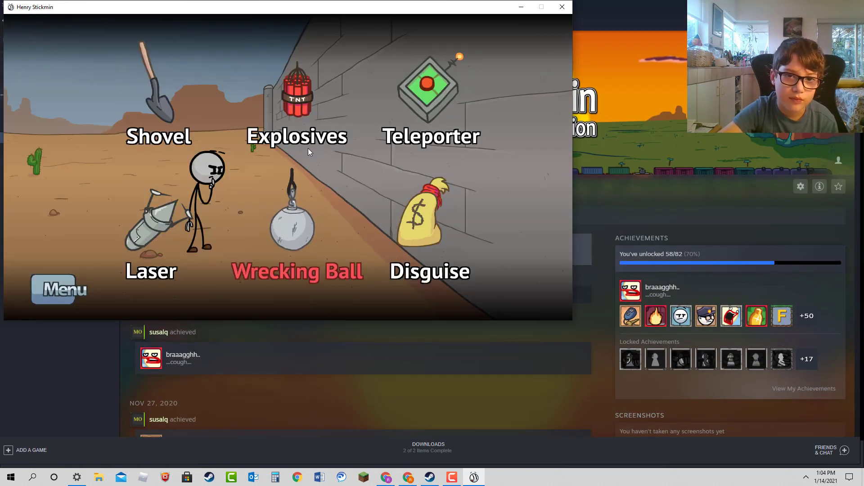
Step: Choose a tool, hit a repeat fail, and retry Breaking the Bank
{"action": "left_click", "coordinate": [297, 91]}
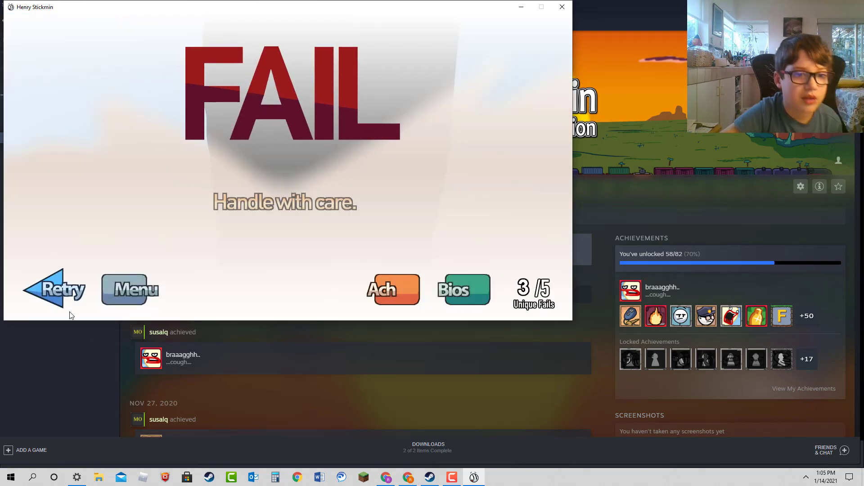
{"action": "left_click", "coordinate": [53, 290]}
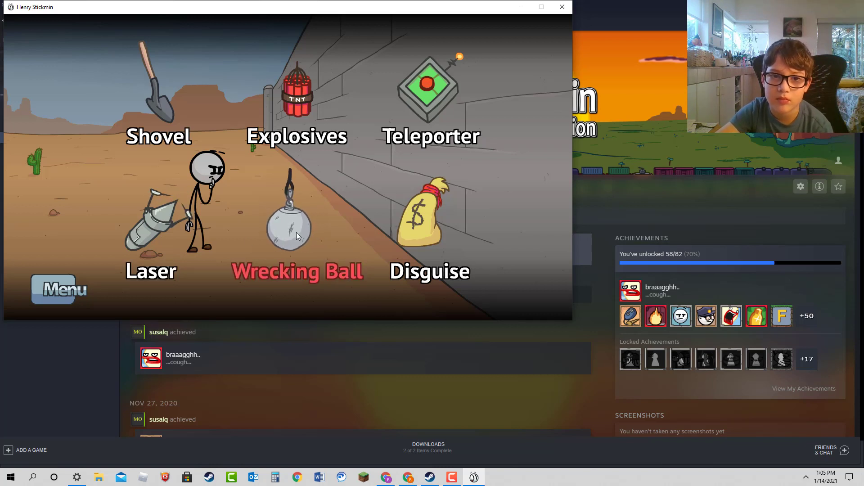
{"action": "mouse_move", "coordinate": [293, 216]}
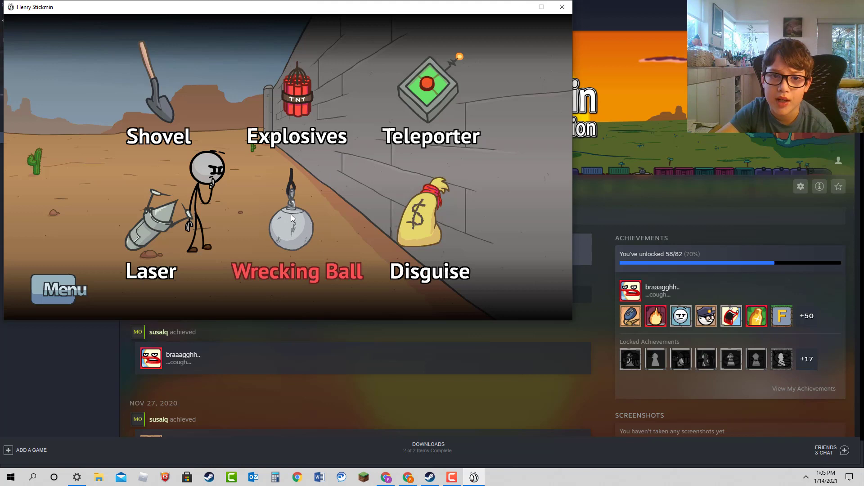
{"action": "mouse_move", "coordinate": [204, 137]}
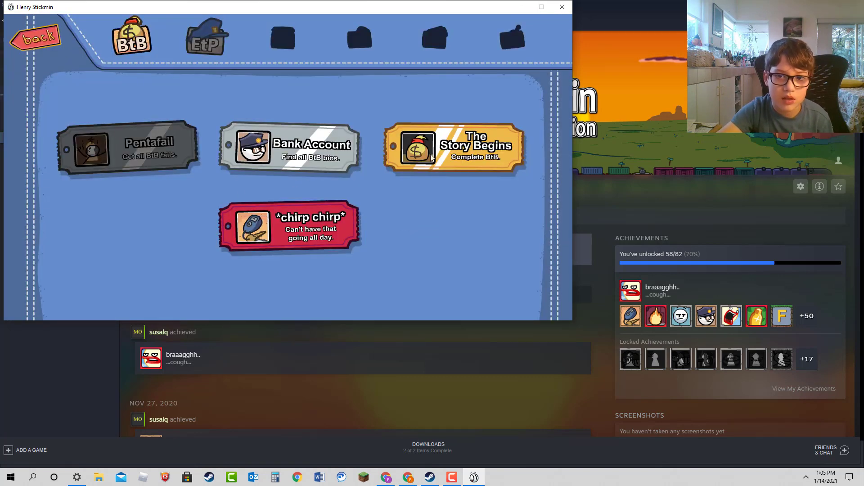
{"action": "mouse_move", "coordinate": [48, 59]}
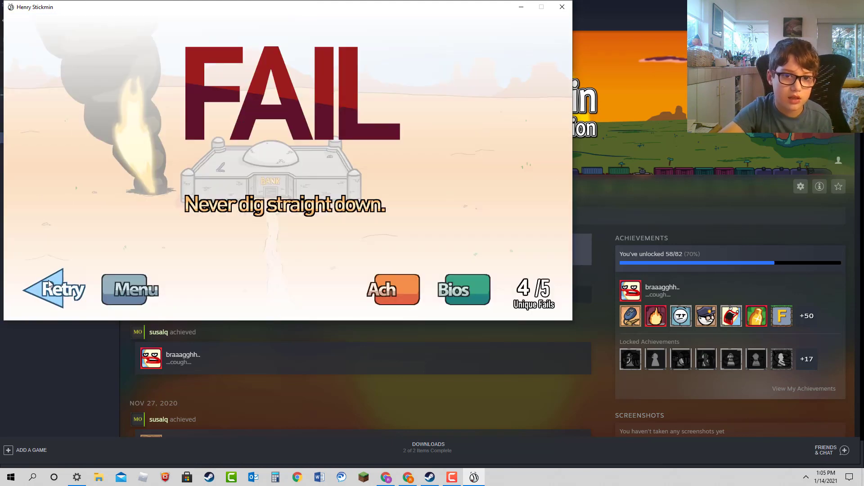
Step: Retry to find the last fail for 5/5 unique fails, then go to the menu
{"action": "left_click", "coordinate": [53, 289]}
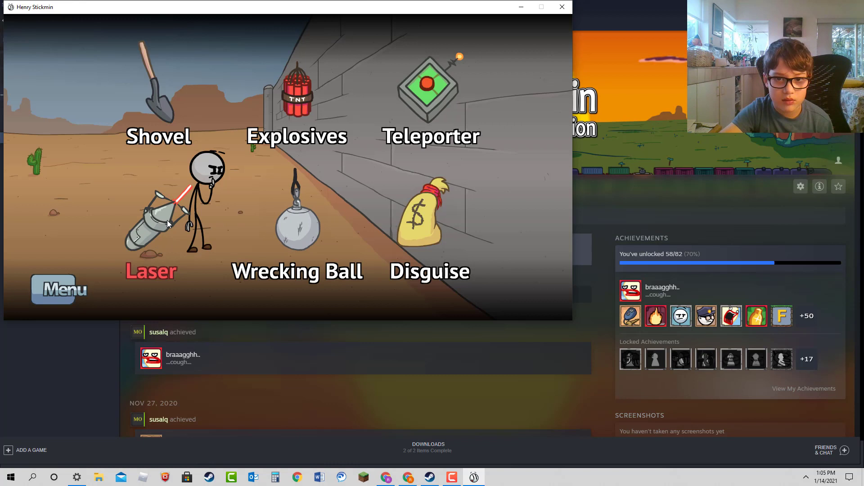
{"action": "mouse_move", "coordinate": [248, 124]}
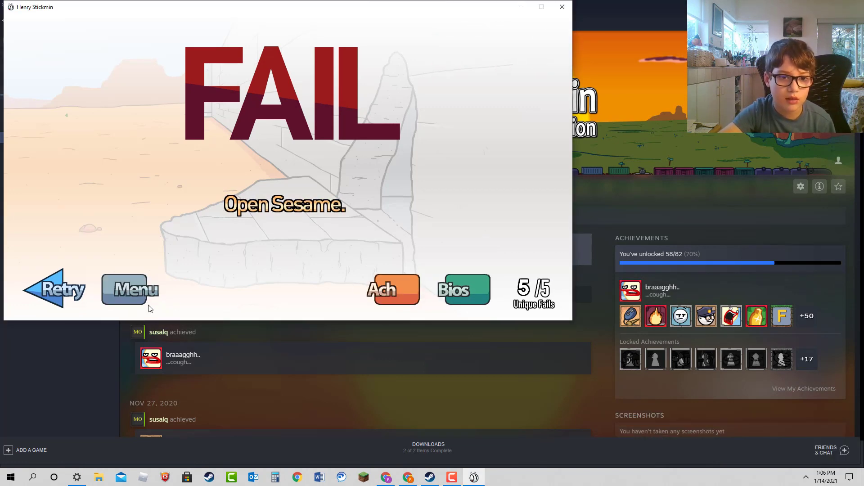
{"action": "left_click", "coordinate": [129, 289]}
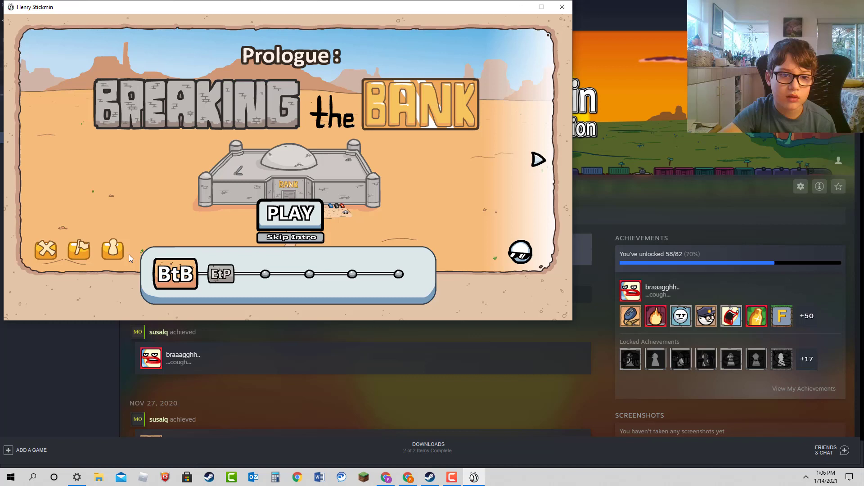